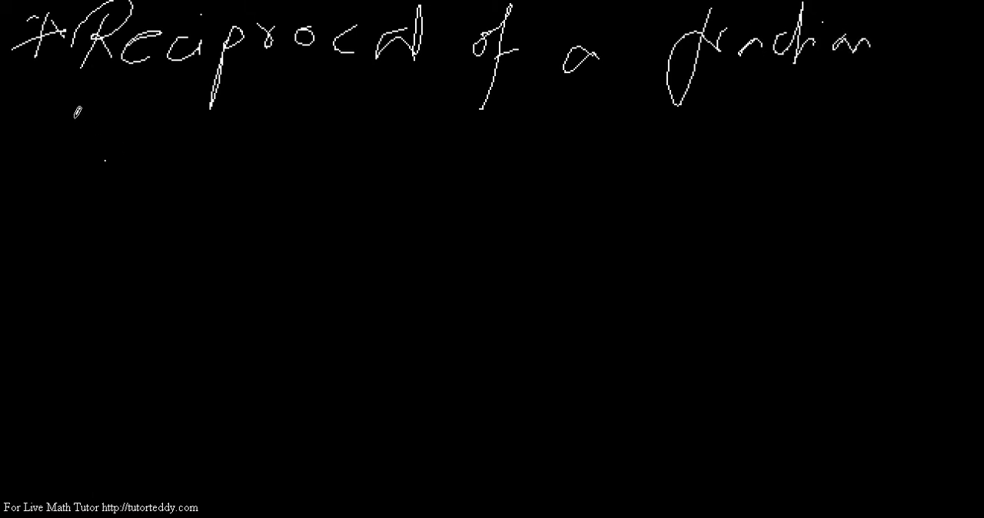
Underline the heading 'Reciprocal of a fraction' and begin the first stroke beneath it
left_click_drag(58, 111, 899, 91)
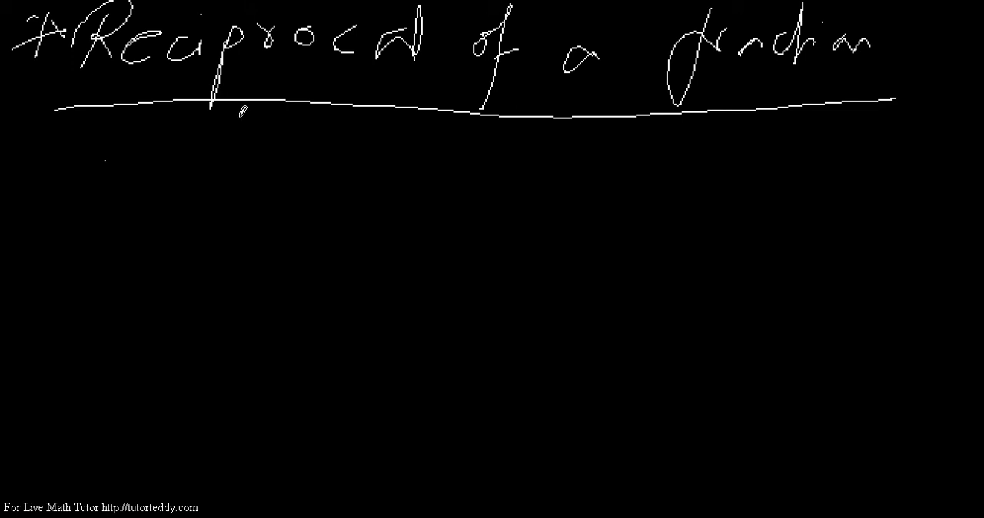
left_click_drag(240, 105, 236, 157)
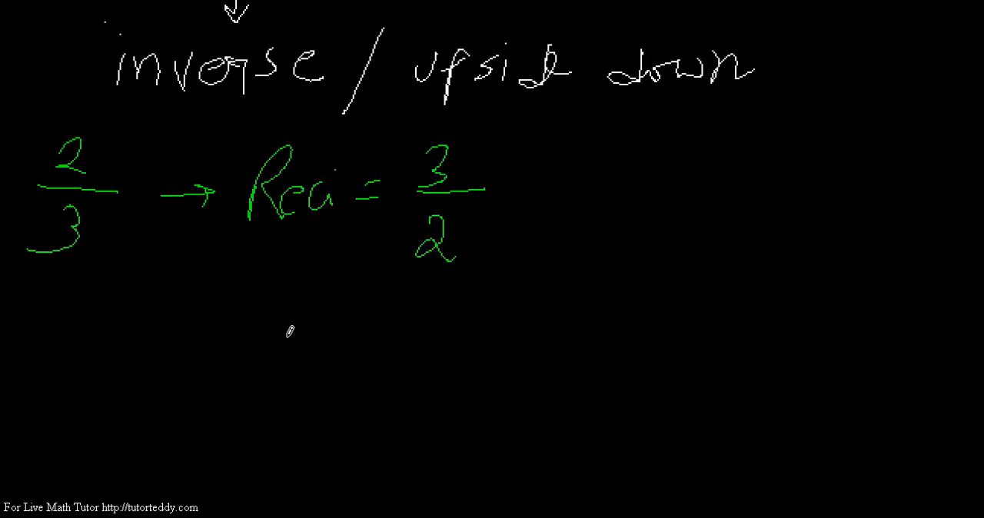
mouse_move(62, 339)
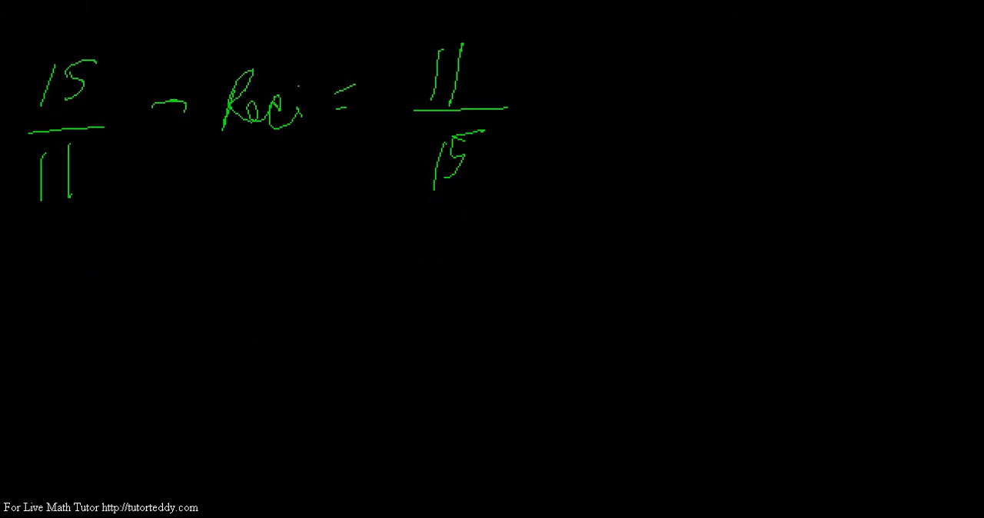
mouse_move(495, 124)
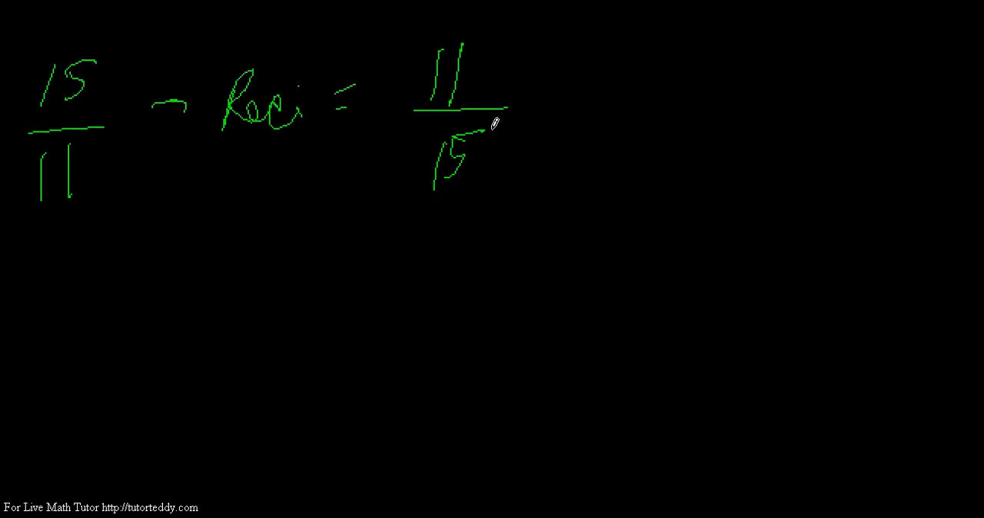
mouse_move(110, 357)
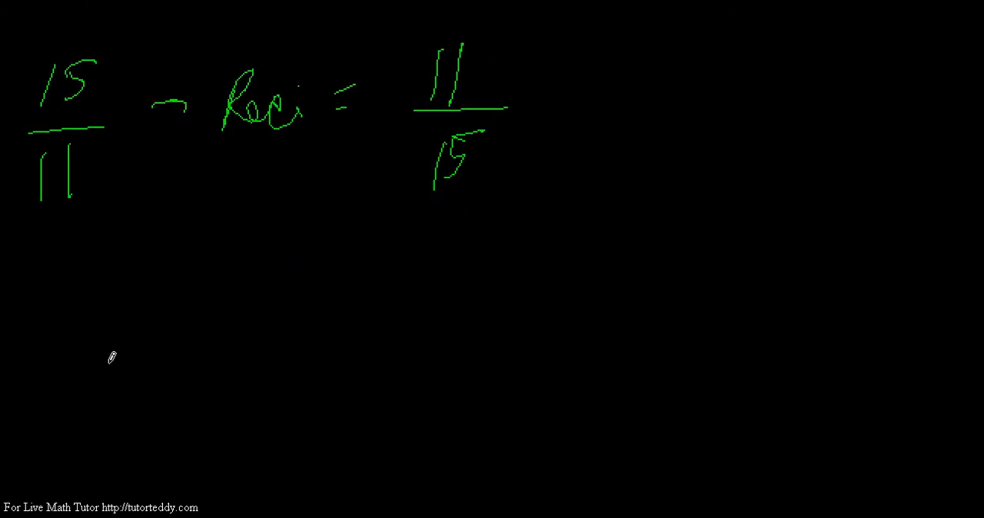
mouse_move(45, 283)
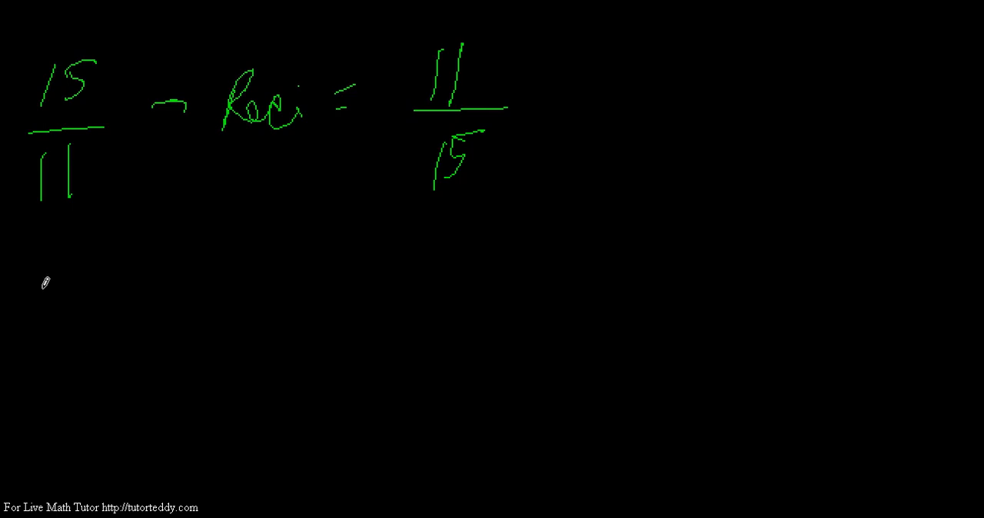
Write the whole number 3 with an arrow rewriting it as the fraction 3/1
left_click_drag(47, 280, 161, 320)
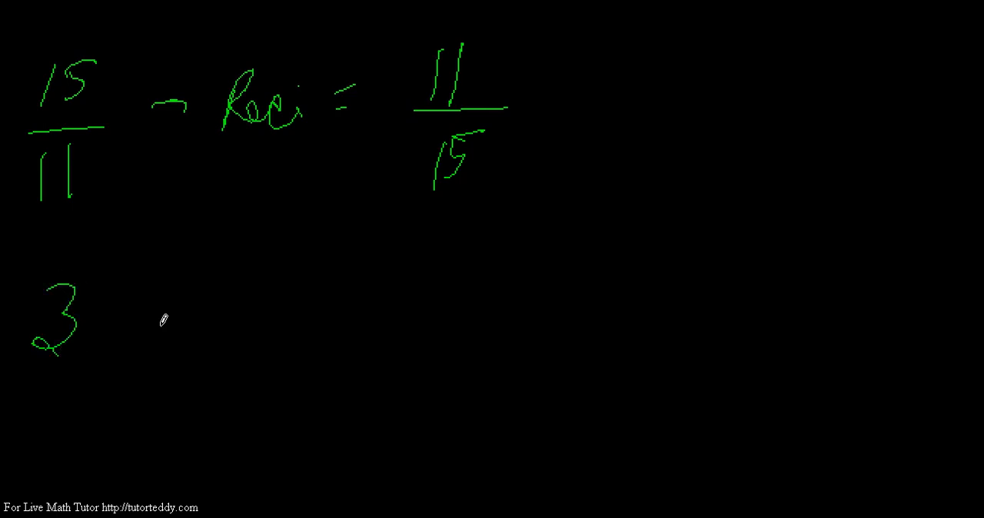
left_click_drag(150, 315, 199, 306)
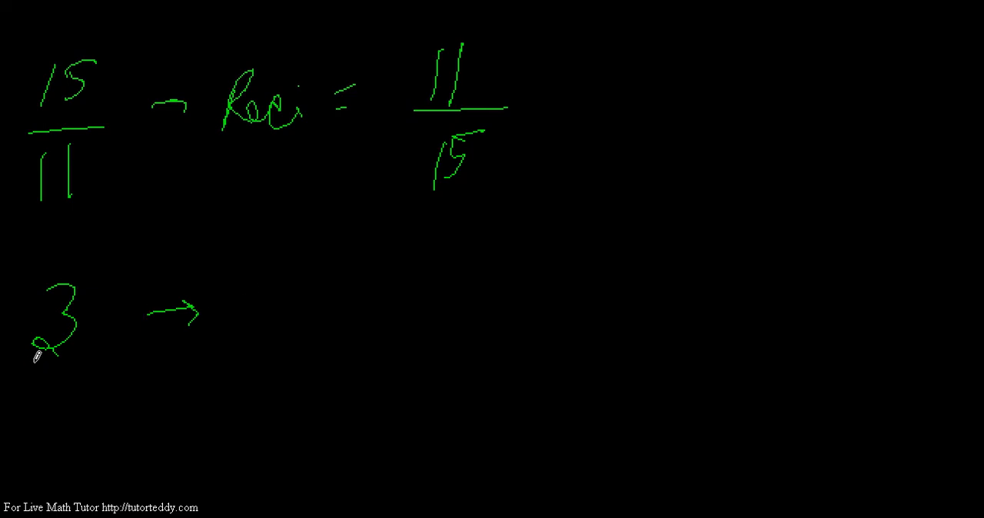
mouse_move(17, 361)
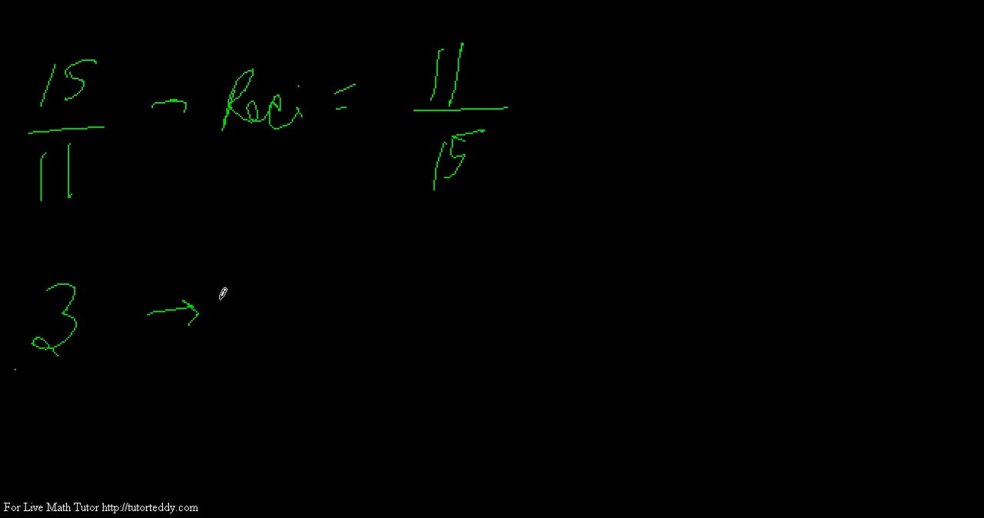
left_click_drag(223, 284, 264, 331)
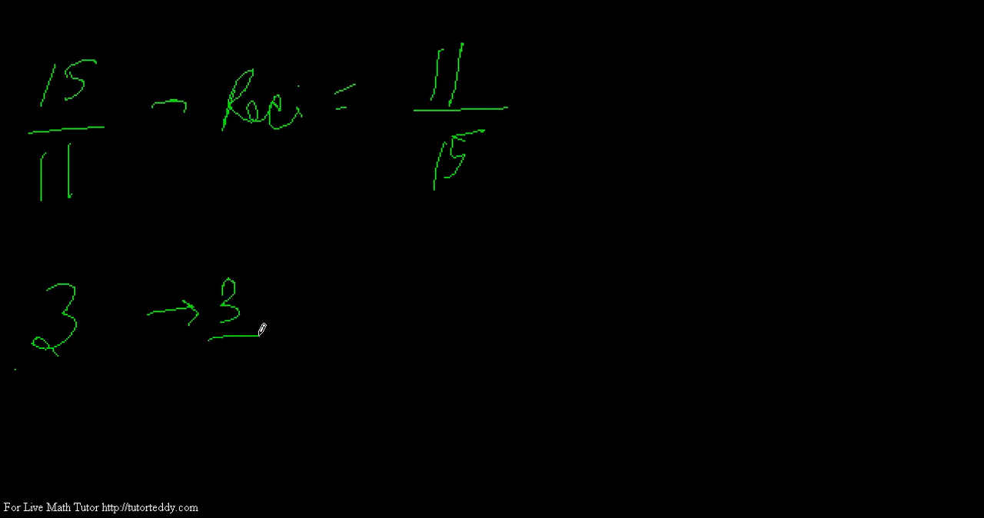
left_click_drag(234, 345, 223, 408)
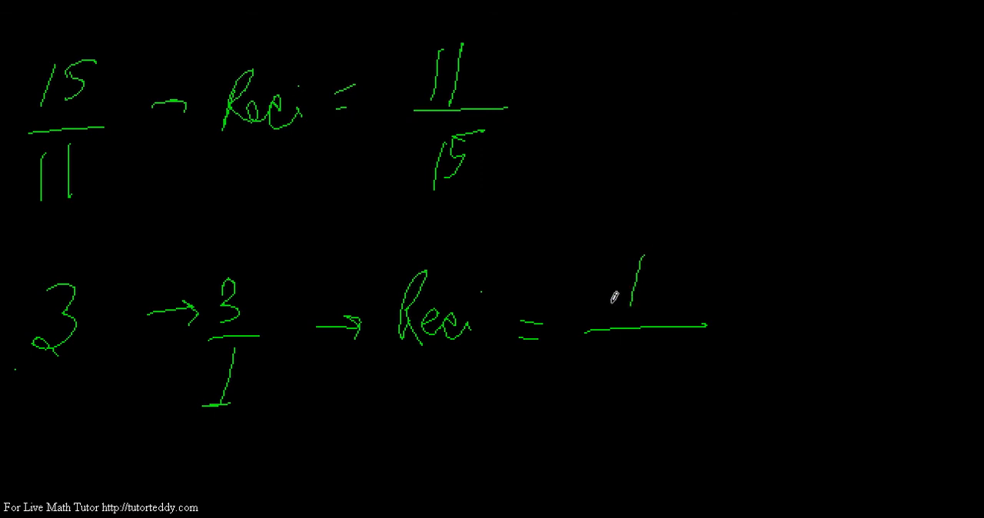
mouse_move(675, 325)
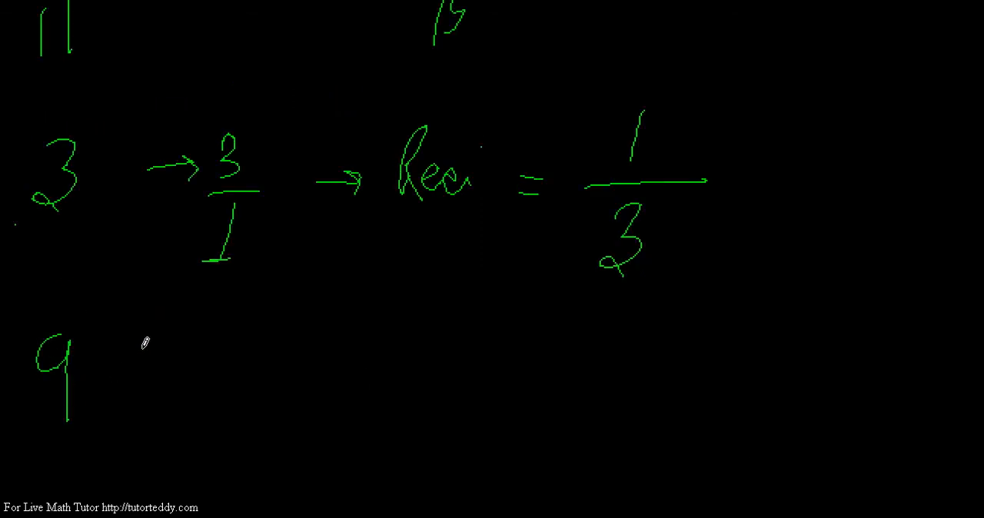
Draw the arrow after the 9 to start its reciprocal example
left_click_drag(138, 354, 277, 369)
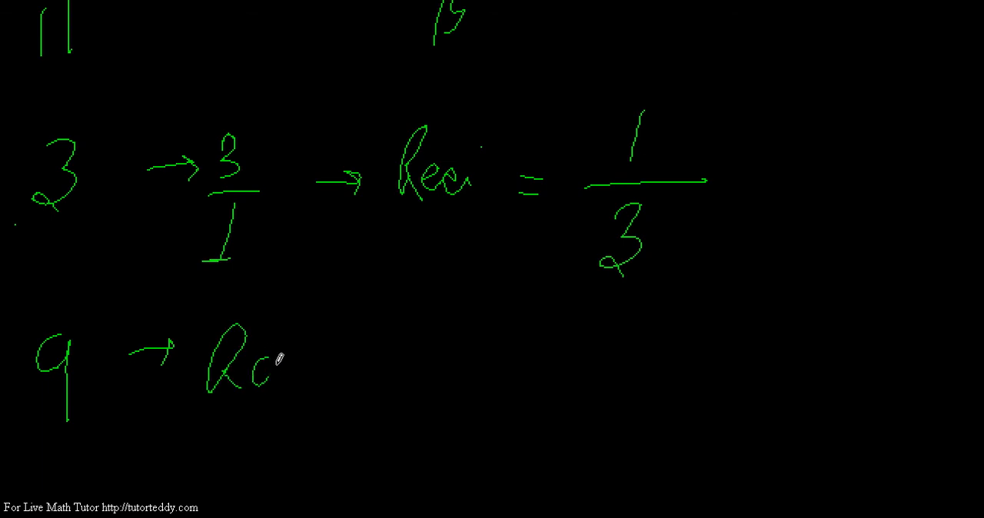